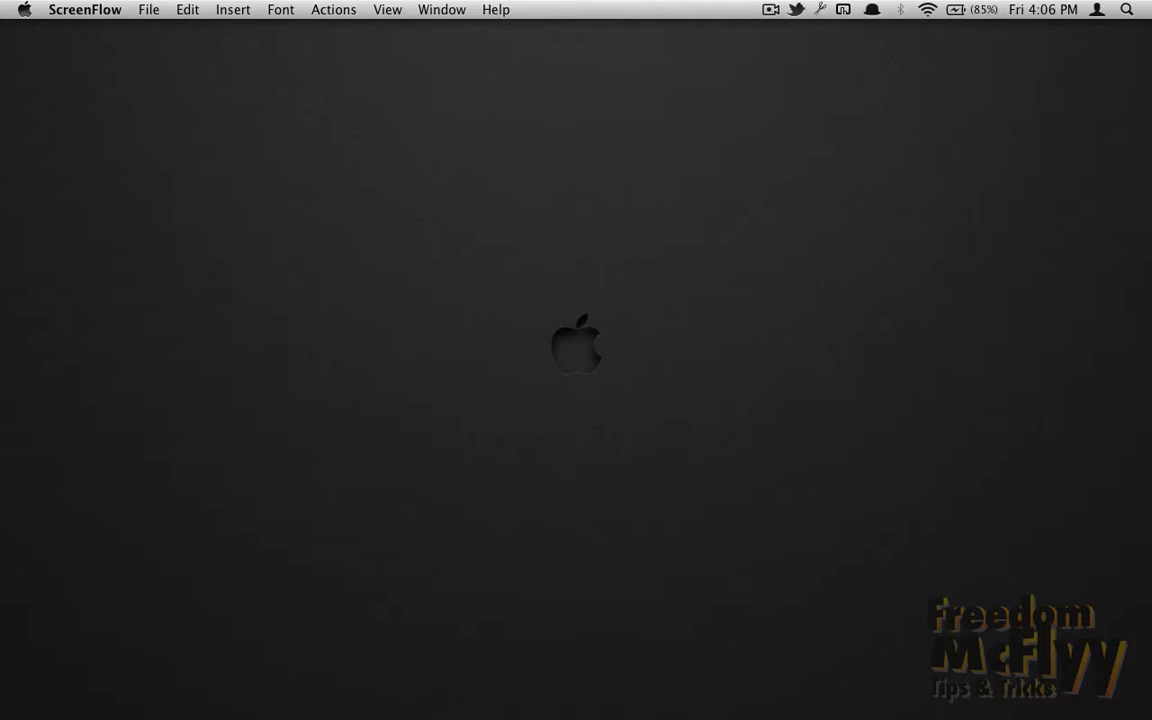
# Launch Disk Utility via Spotlight by searching for "disk"
pyautogui.click(1128, 8)
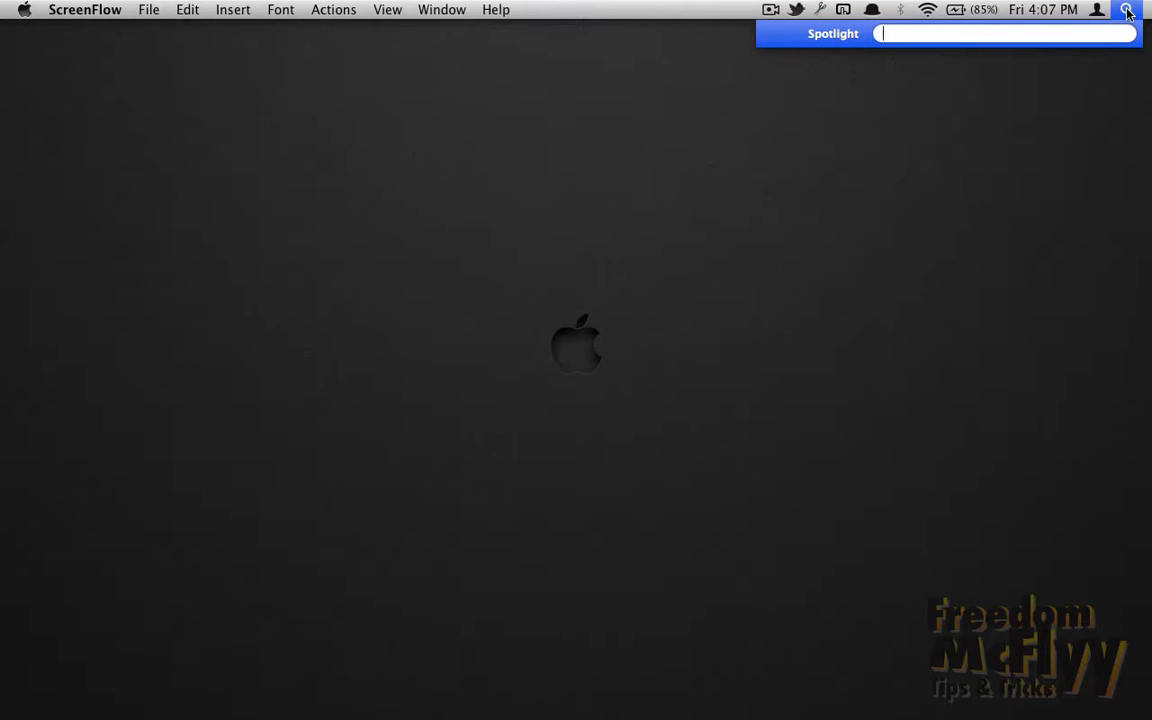
pyautogui.write('disk')
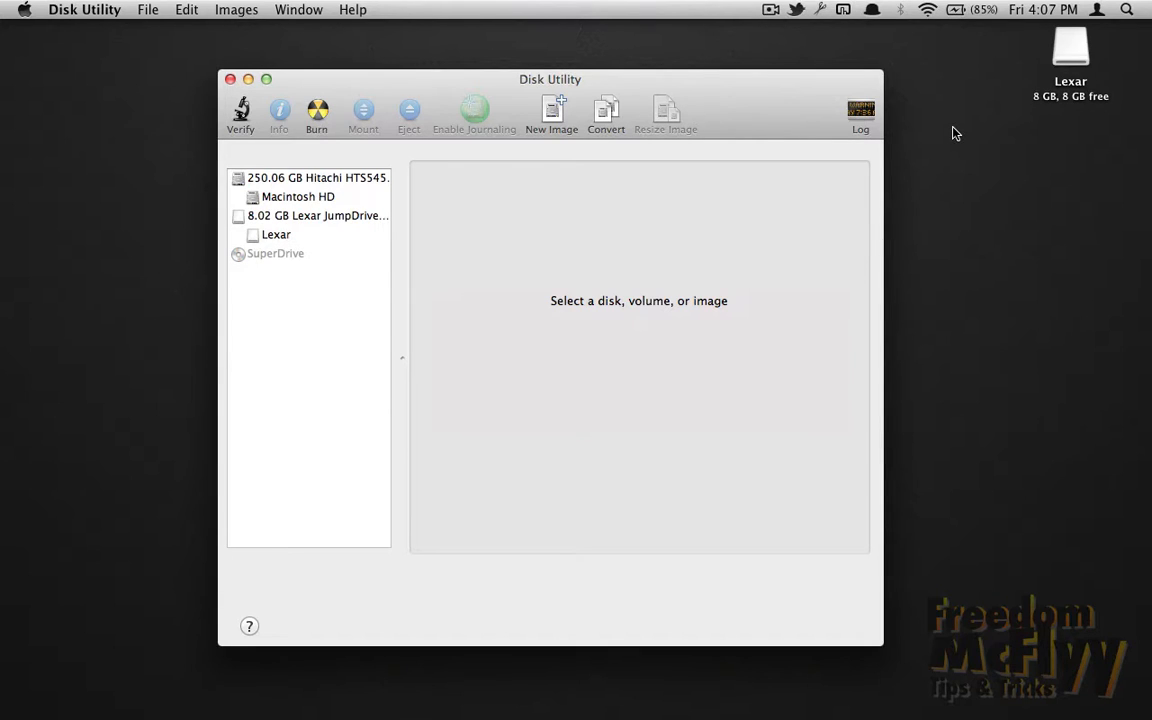
pyautogui.moveTo(672, 170)
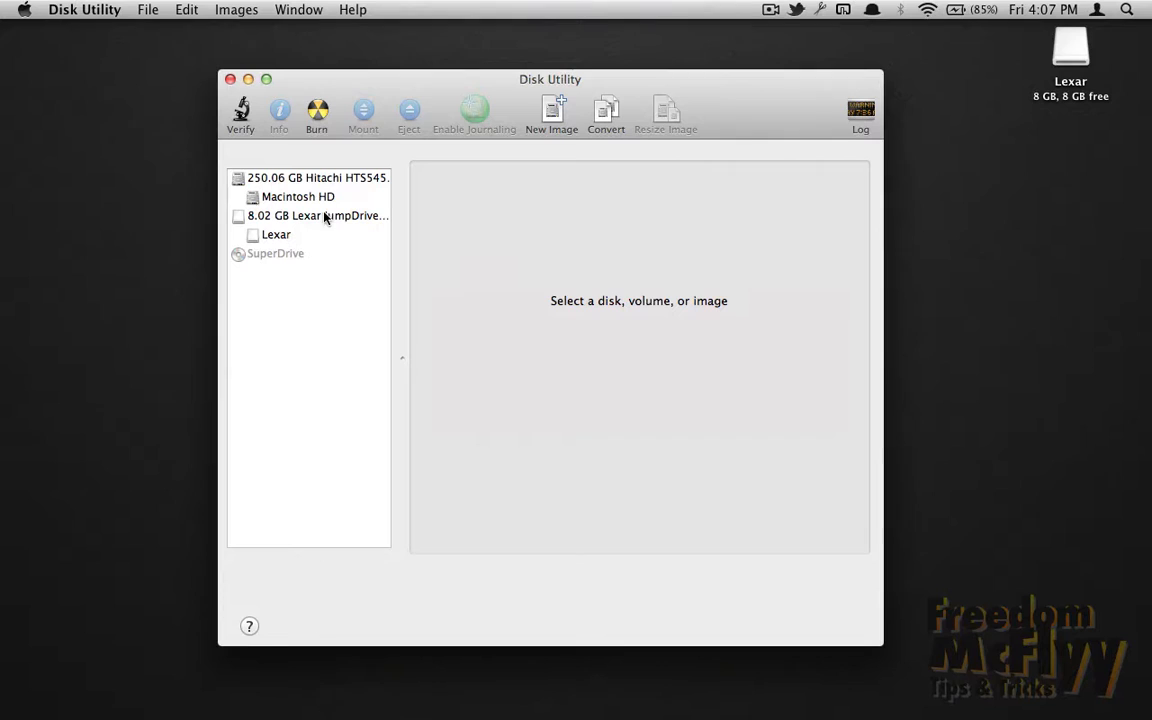
# Select the 8.02 GB Lexar JumpDrive Media in the sidebar to show its details
pyautogui.click(316, 216)
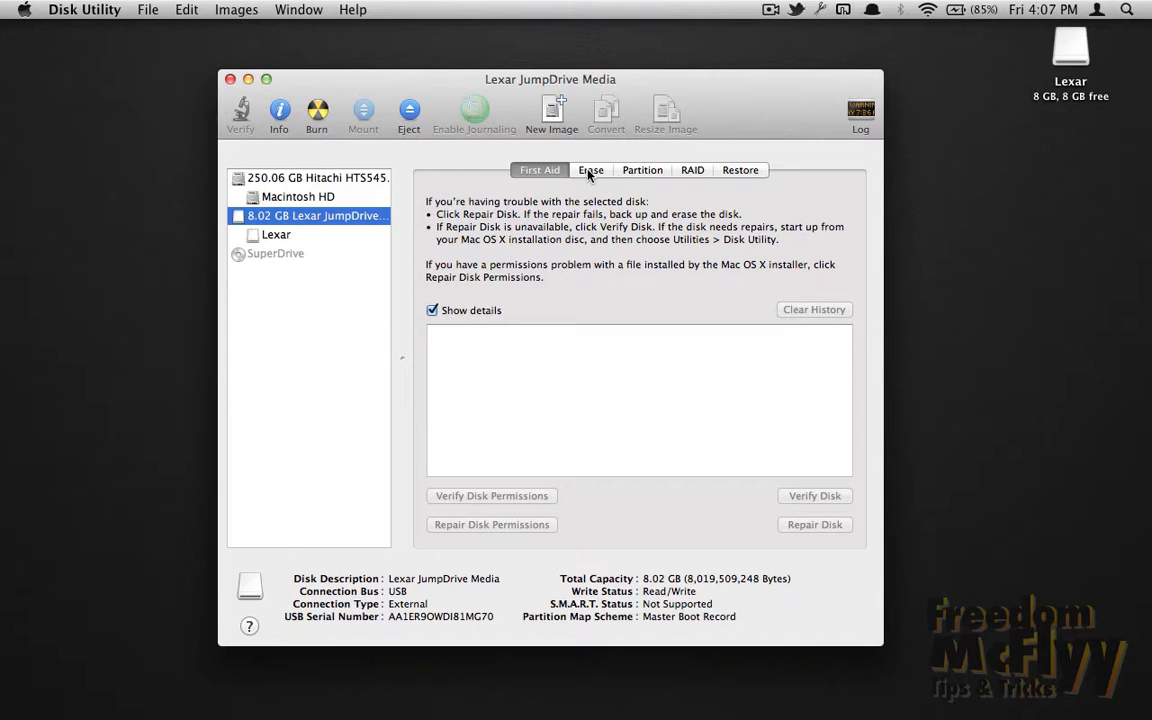
# Erase the Lexar drive as Mac OS Extended (Journaled, Encrypted) named Untitled
pyautogui.click(590, 168)
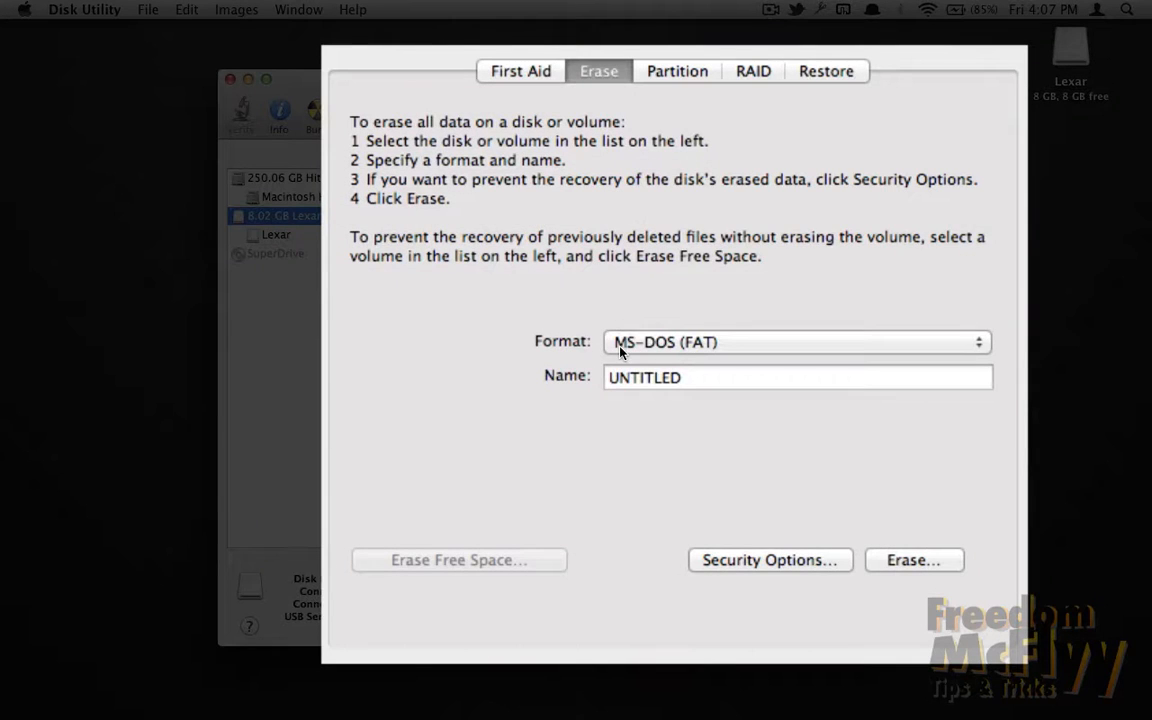
pyautogui.click(796, 342)
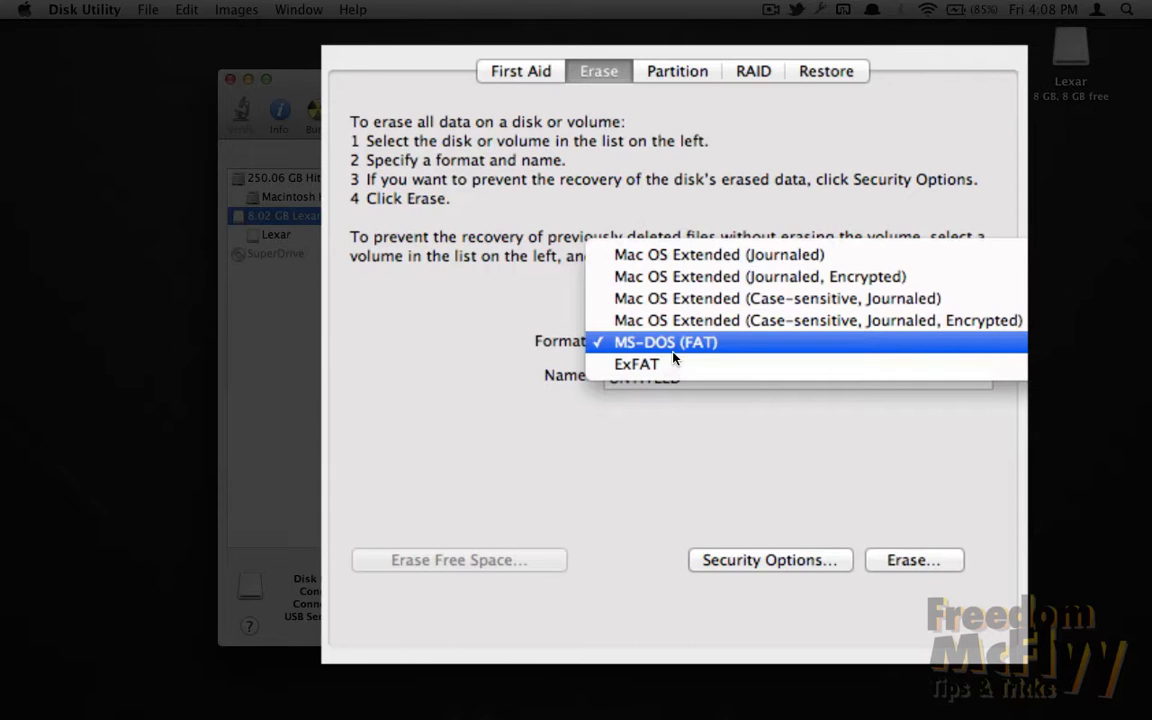
pyautogui.moveTo(688, 276)
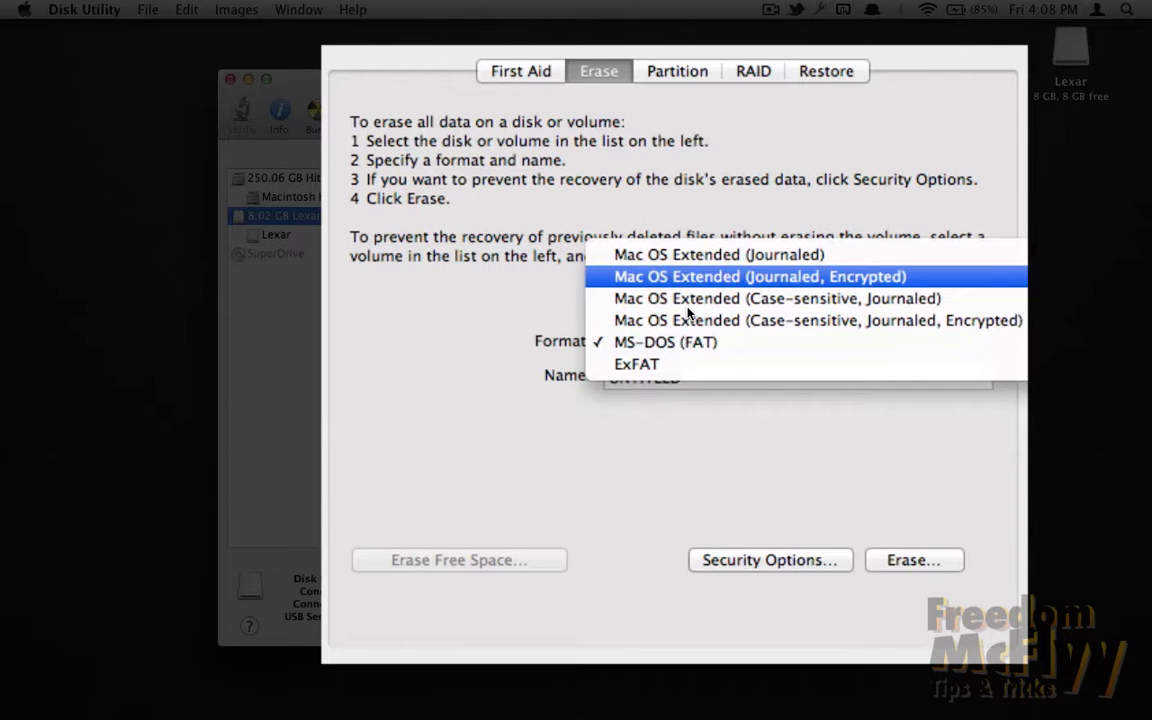
pyautogui.click(758, 276)
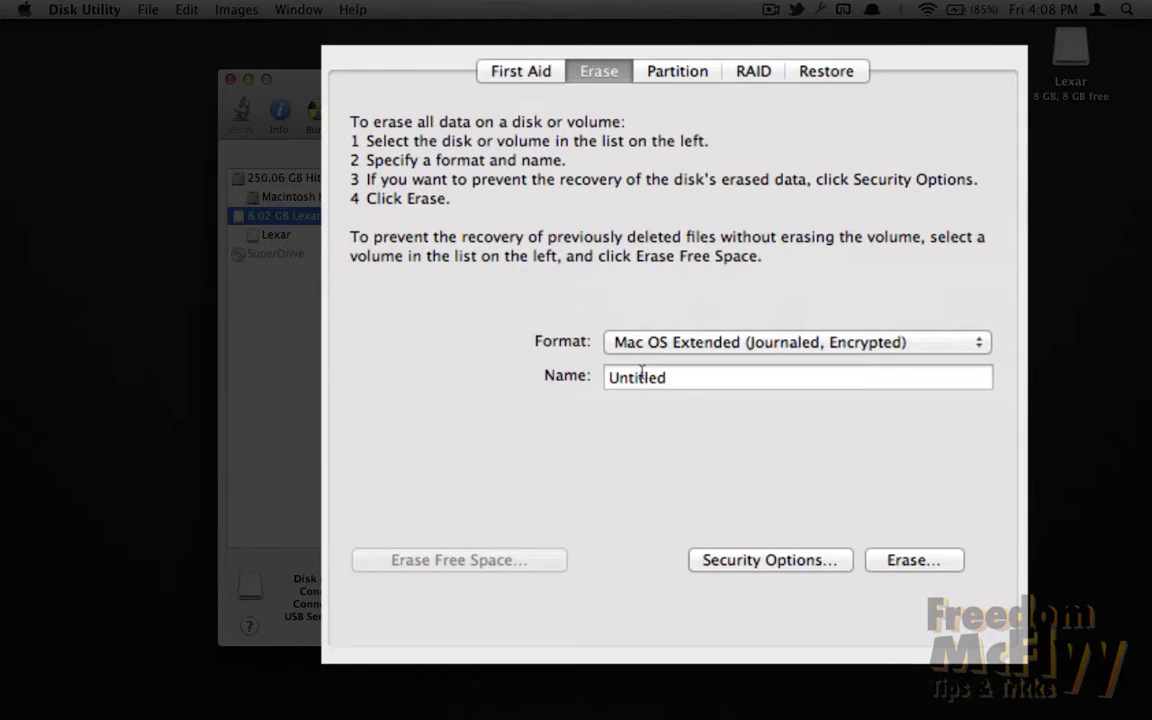
pyautogui.click(912, 560)
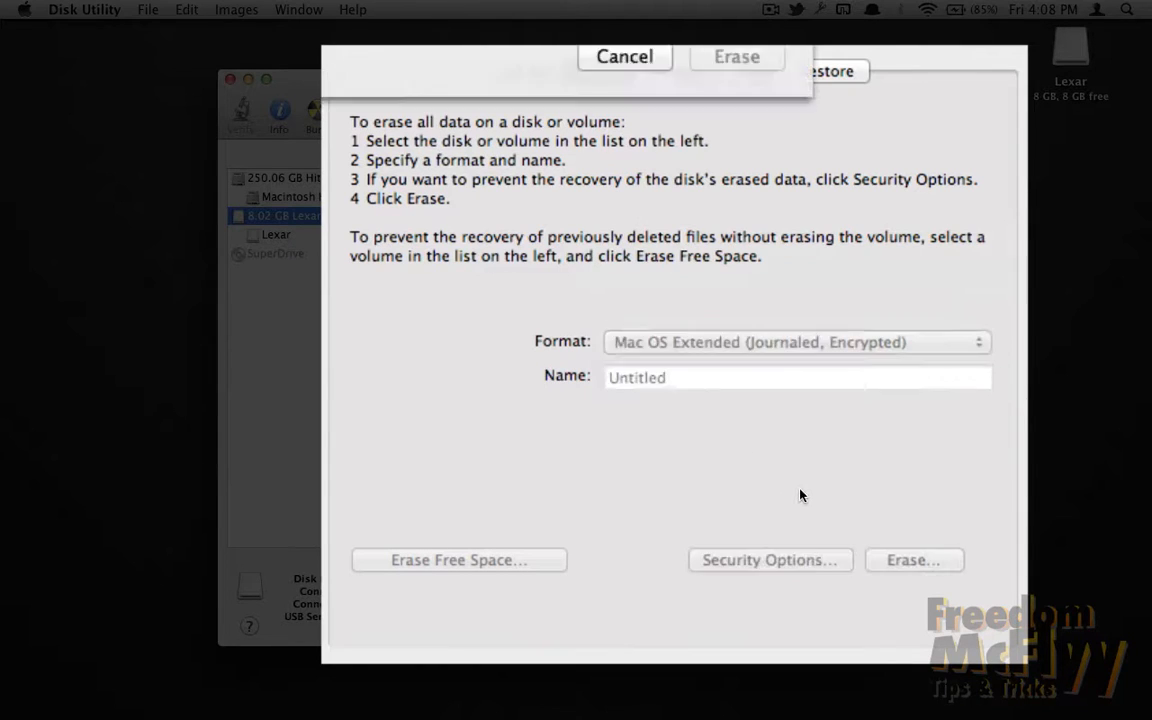
# Enter and verify the encryption password, add the hint "Lo", and confirm the erase
pyautogui.click(912, 560)
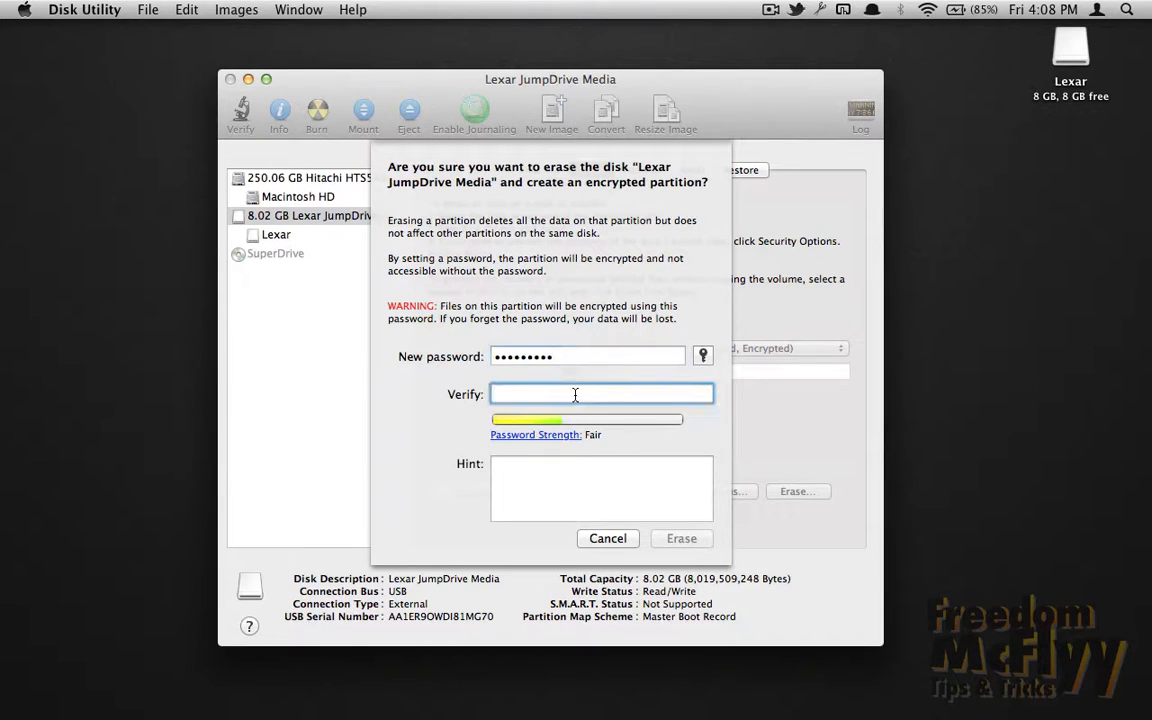
pyautogui.write('••••')
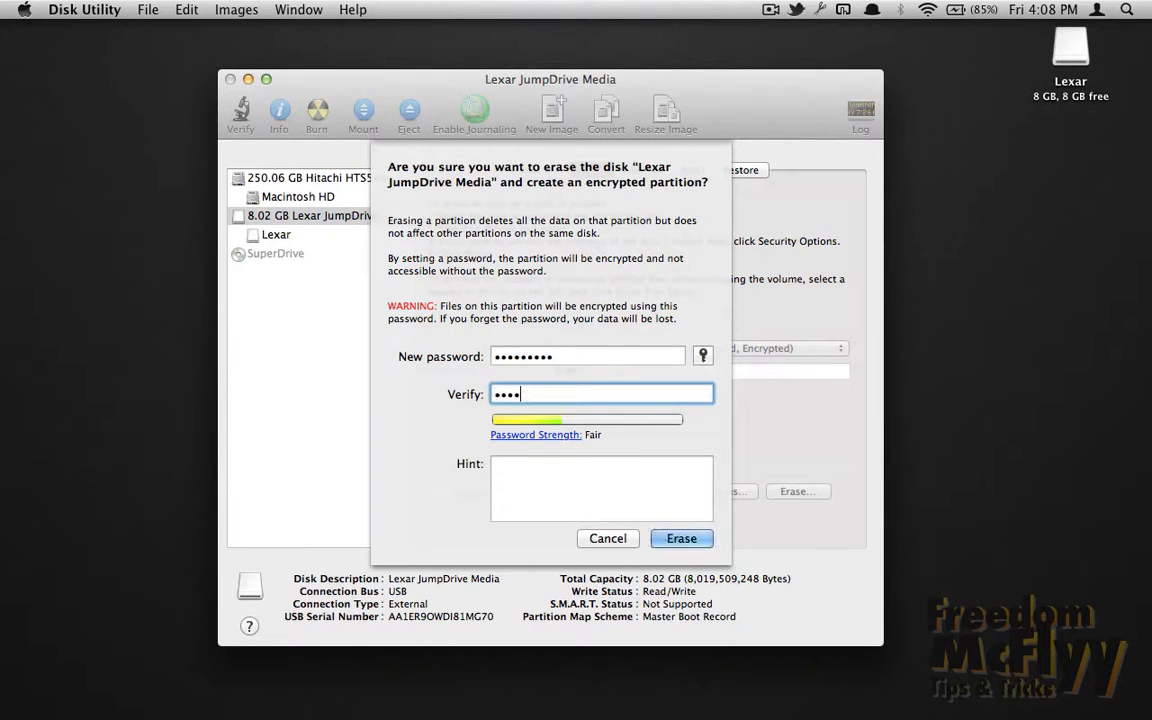
pyautogui.write('•••••')
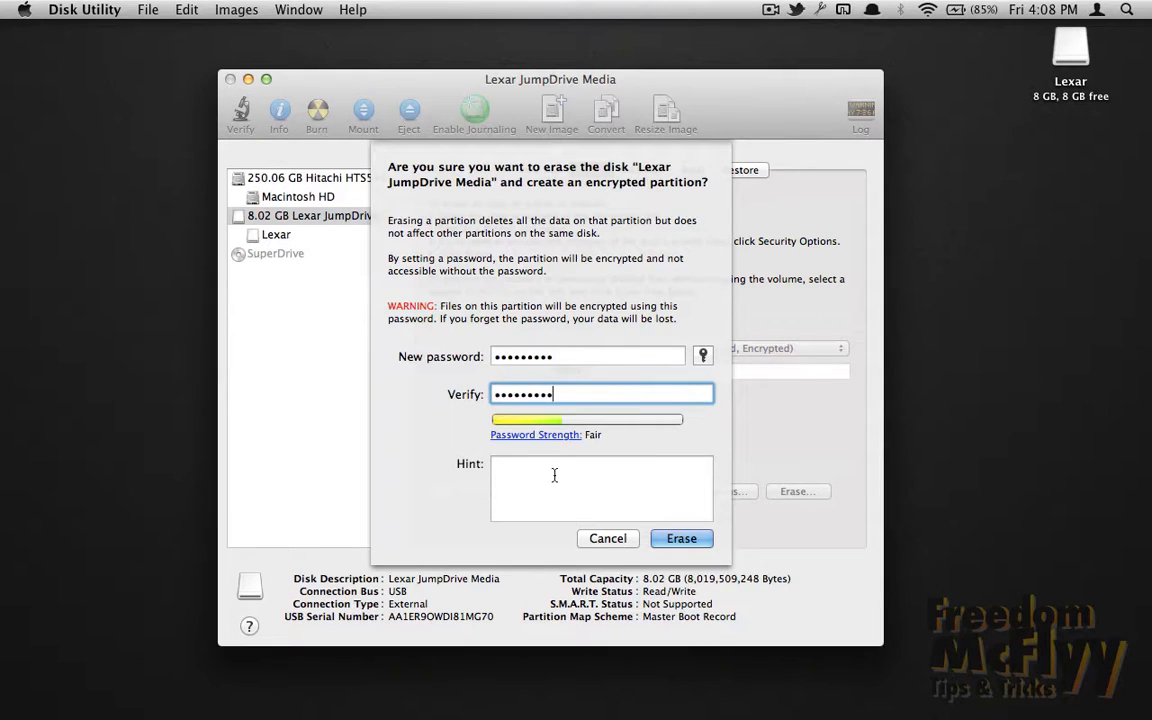
pyautogui.click(600, 488)
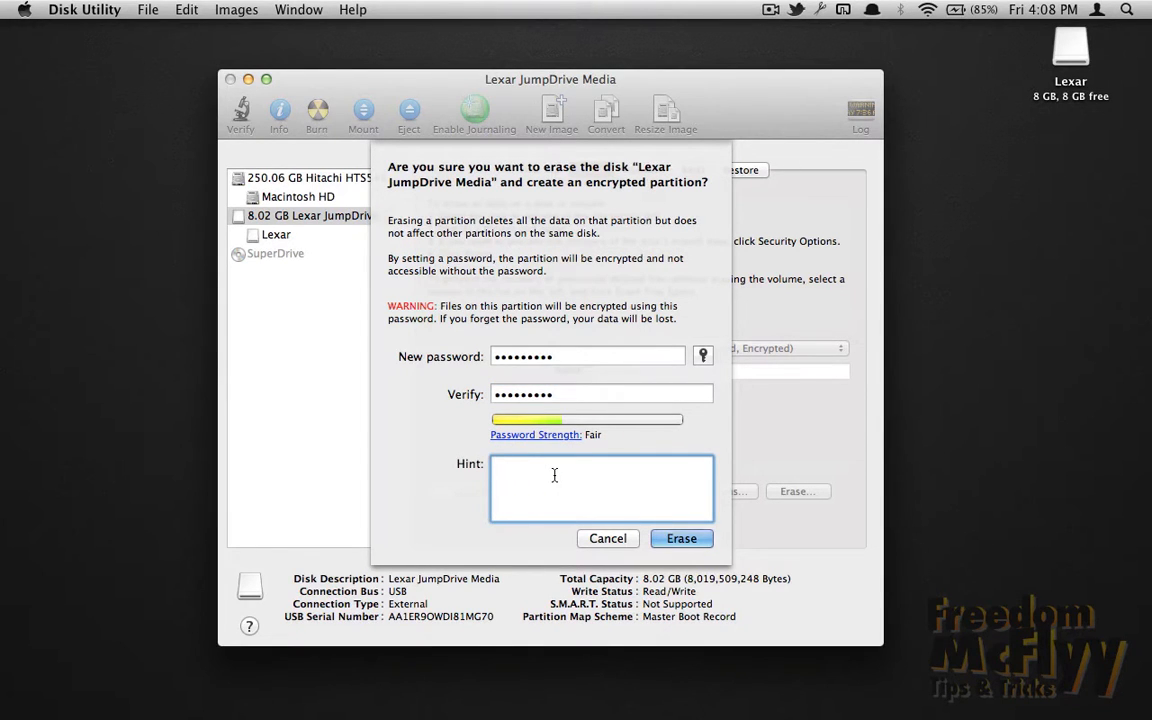
pyautogui.click(600, 476)
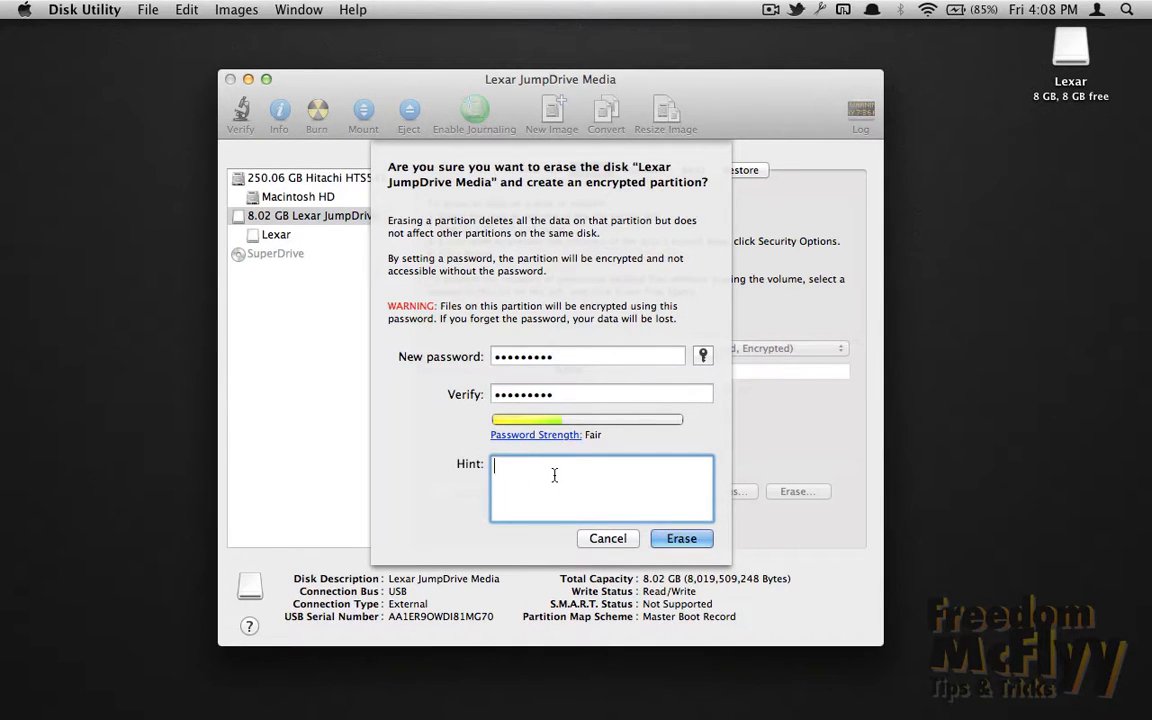
pyautogui.write('Long')
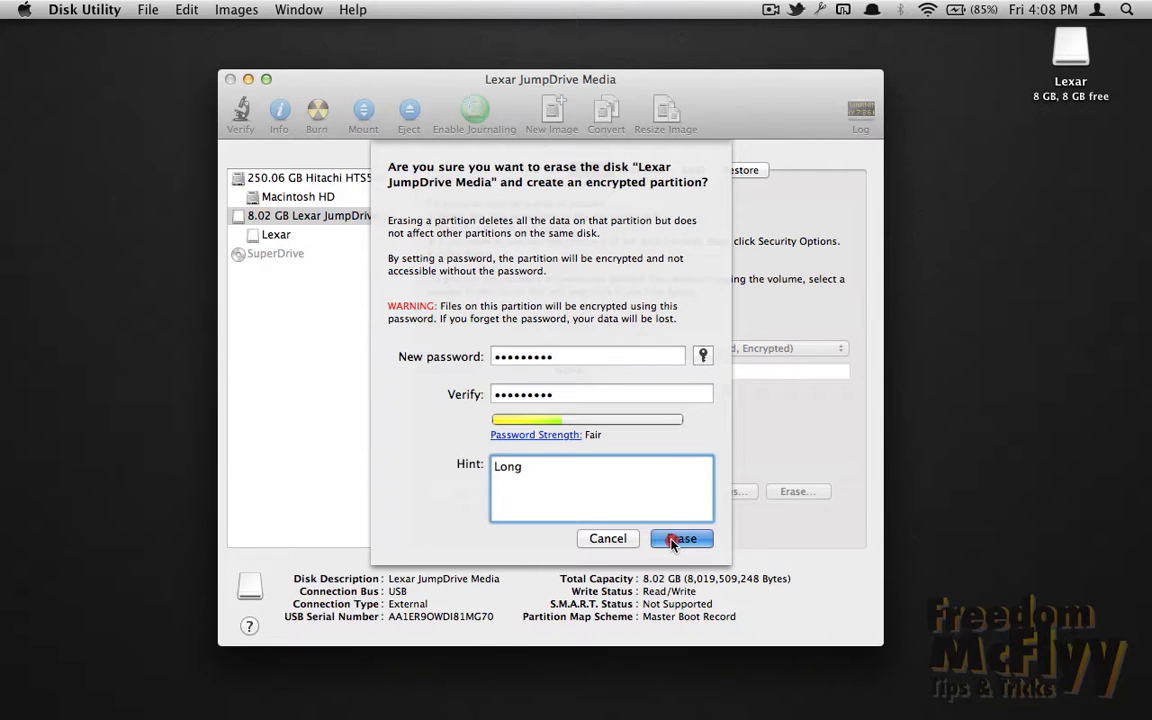
pyautogui.click(680, 538)
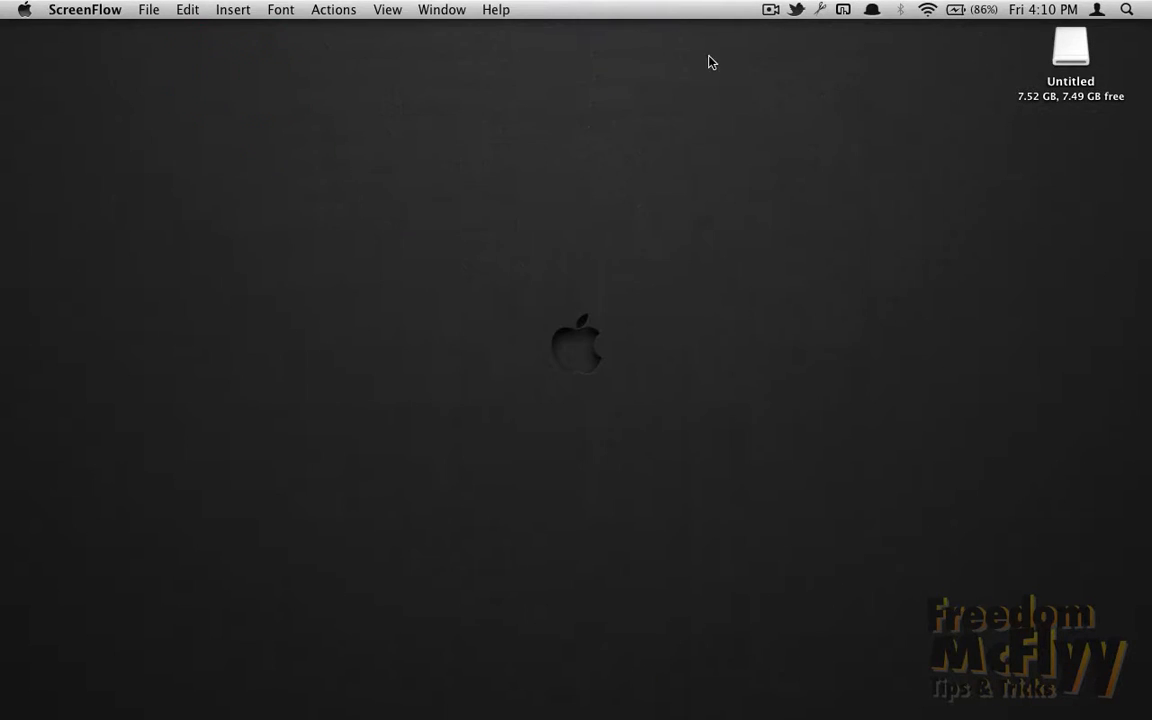
# Rename the Untitled volume to Freeom McFlyy through its Get Info window
pyautogui.rightClick(1070, 46)
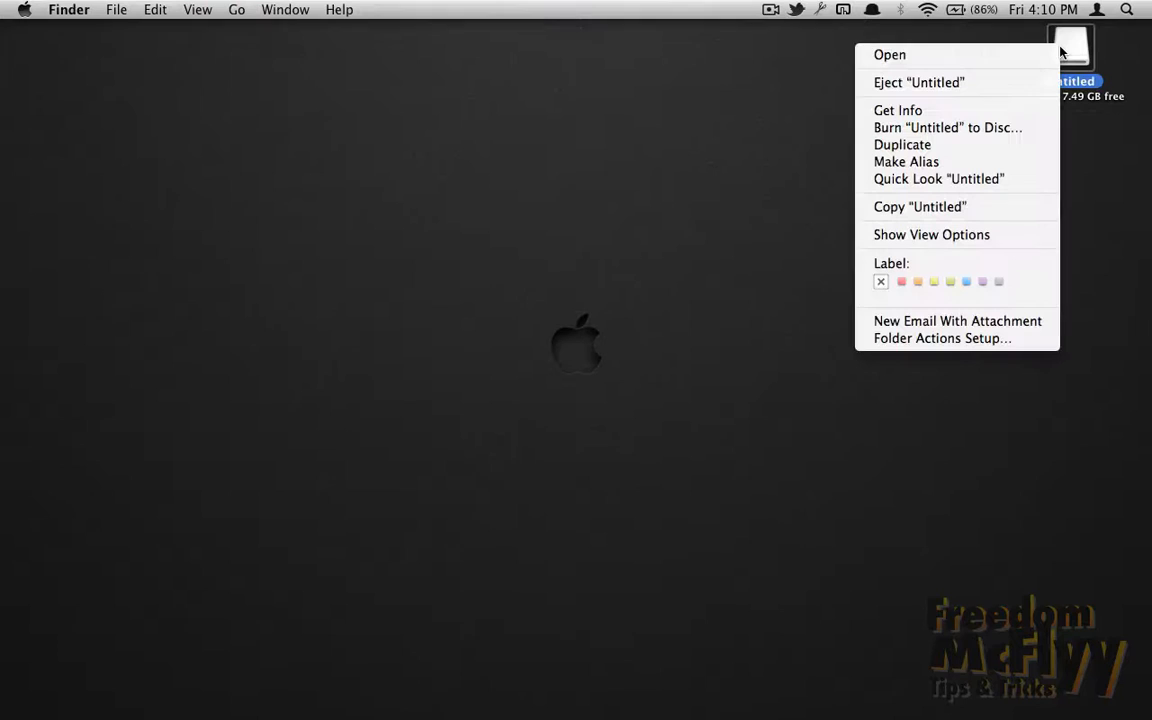
pyautogui.click(898, 110)
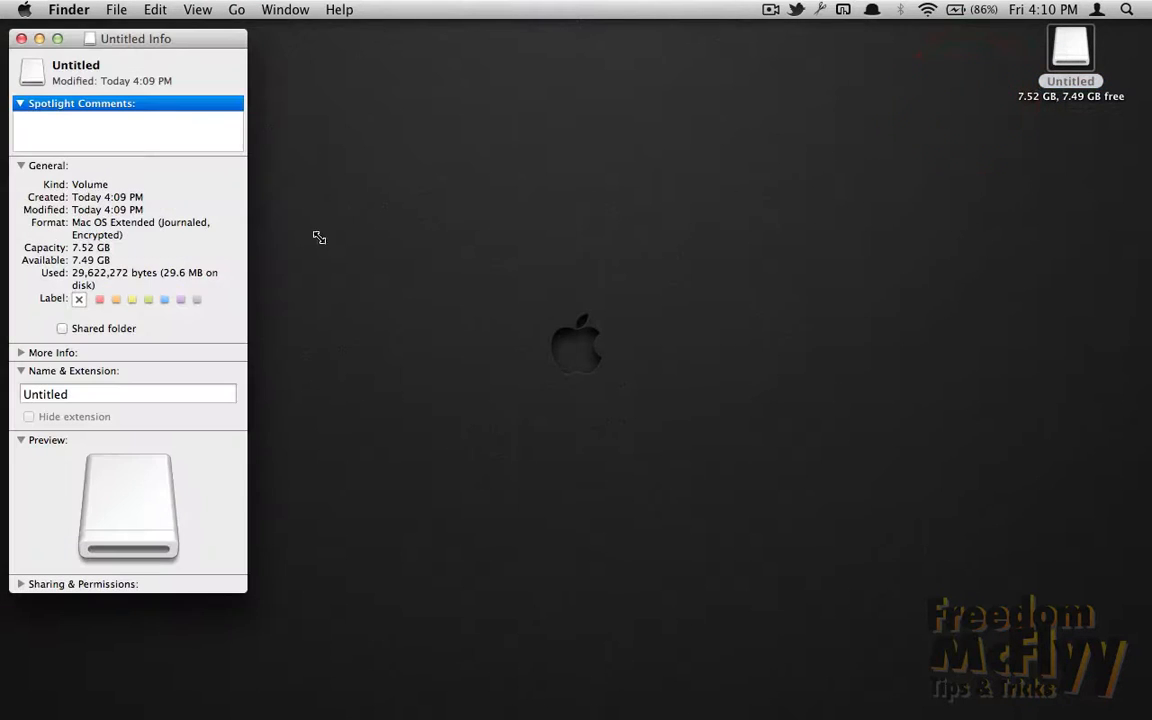
pyautogui.click(128, 392)
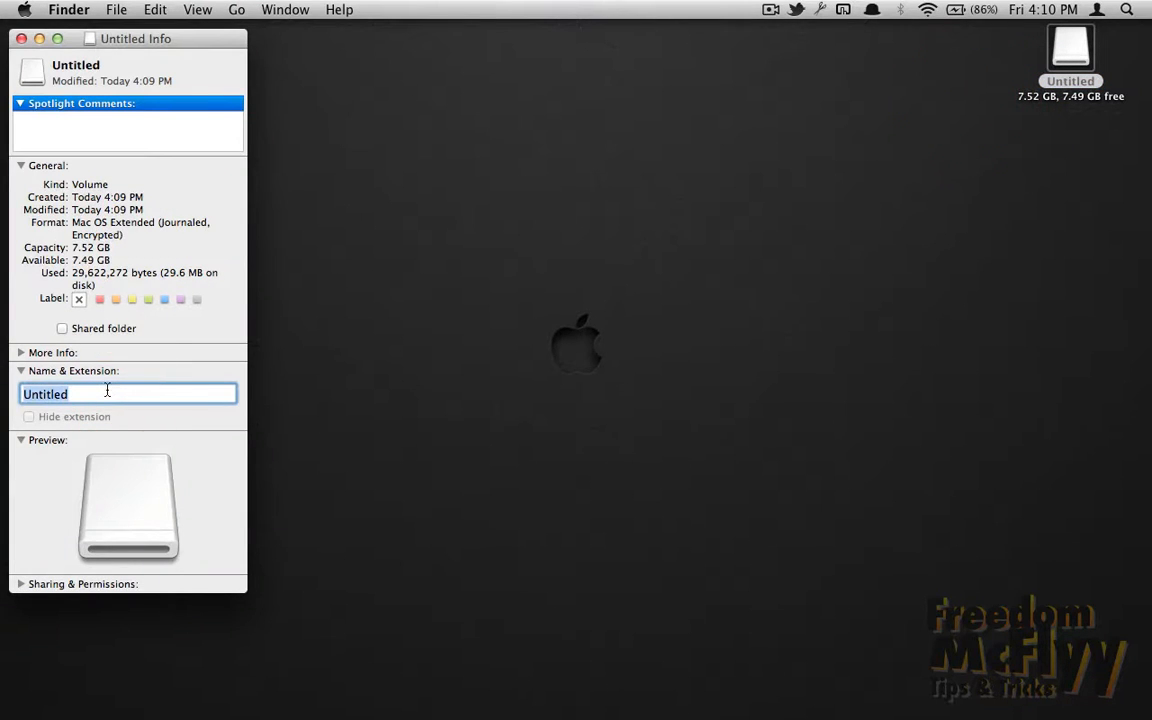
pyautogui.write('Freeom McFlyy')
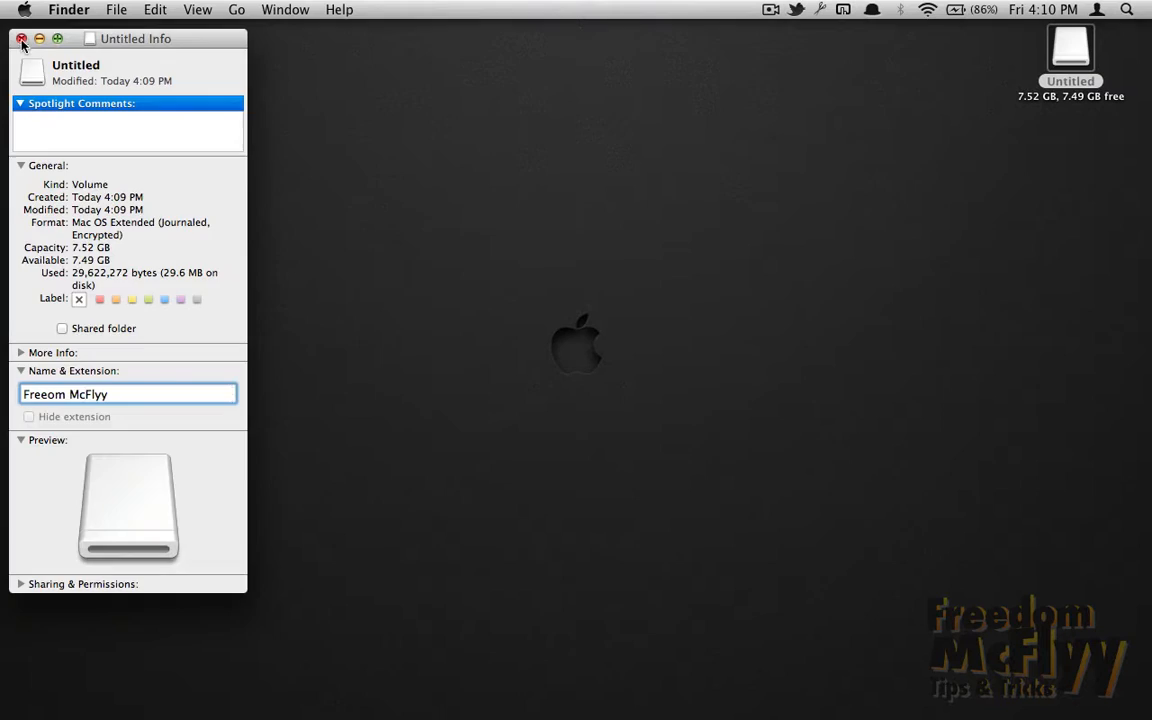
pyautogui.click(20, 40)
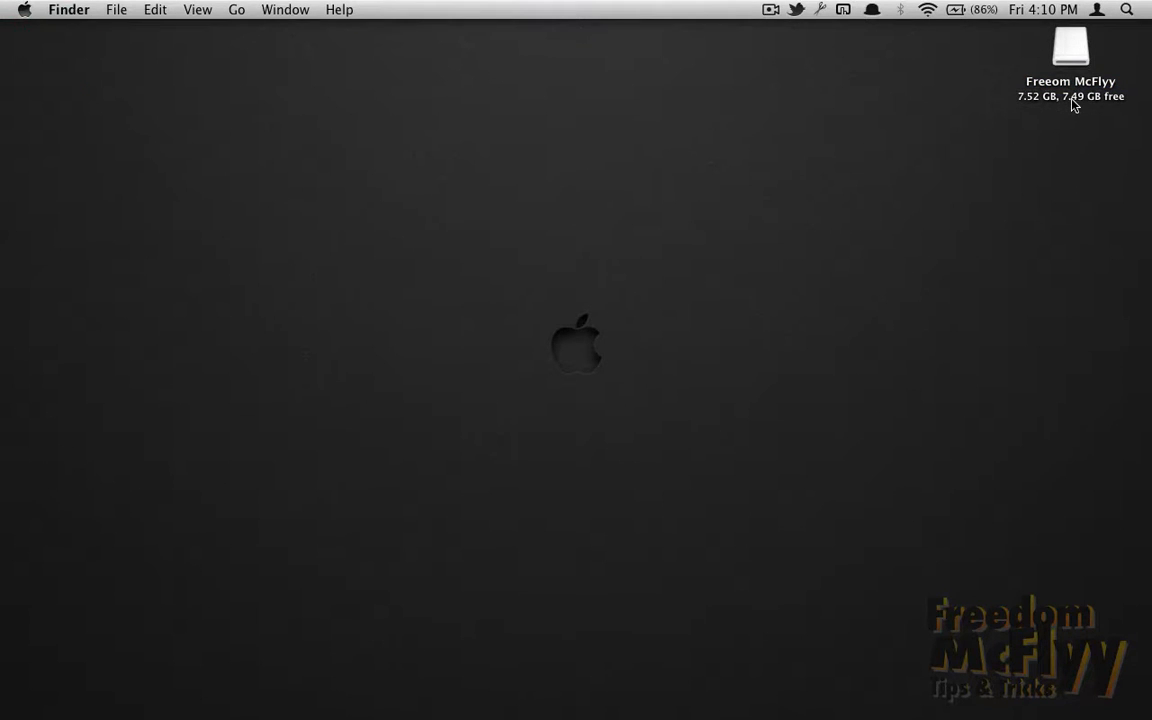
pyautogui.moveTo(1036, 106)
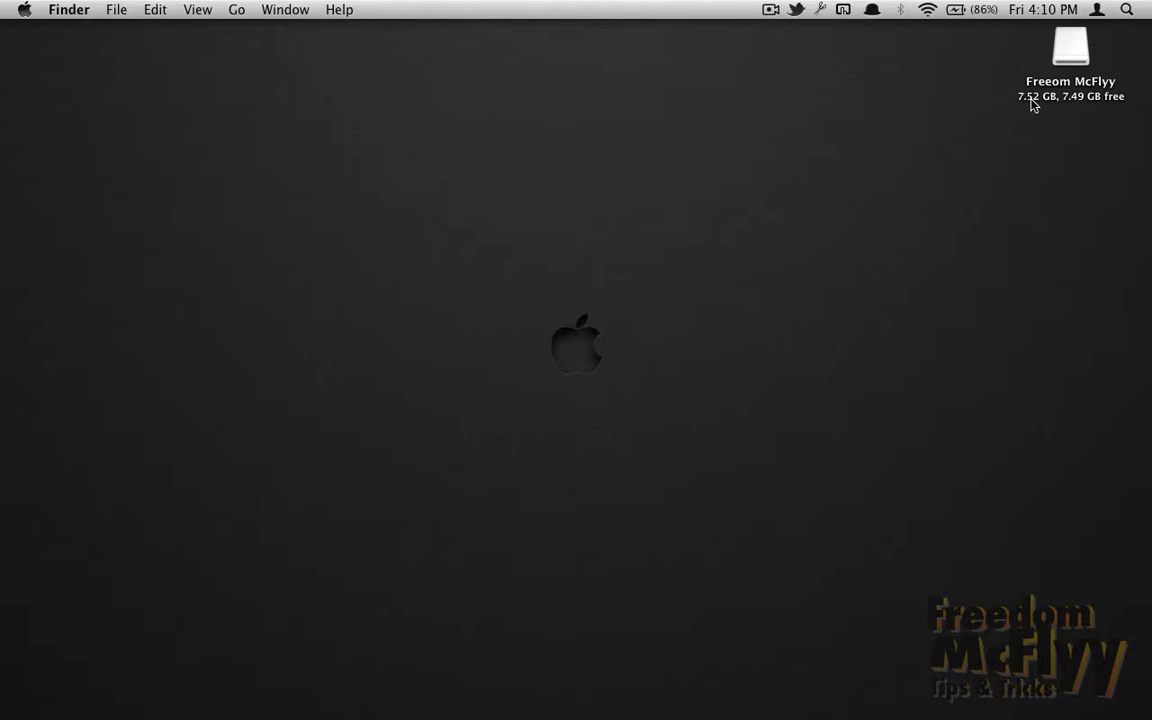
pyautogui.moveTo(1068, 56)
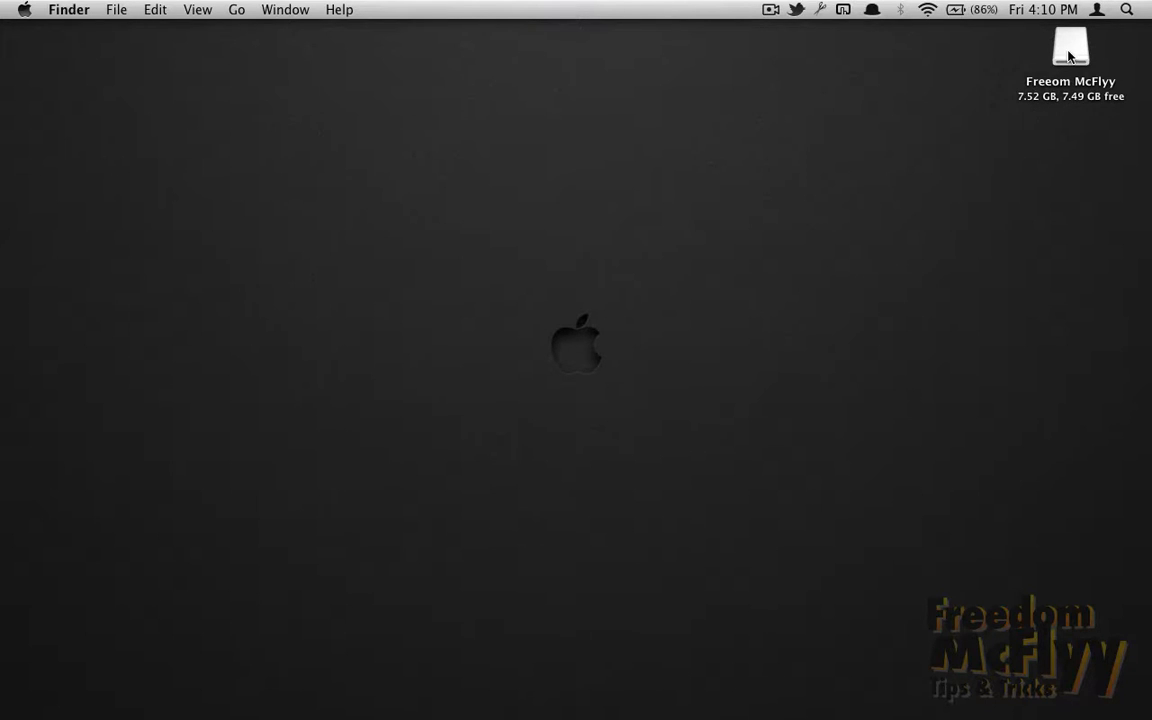
# Eject the Freeom McFlyy drive from the desktop context menu
pyautogui.rightClick(1070, 48)
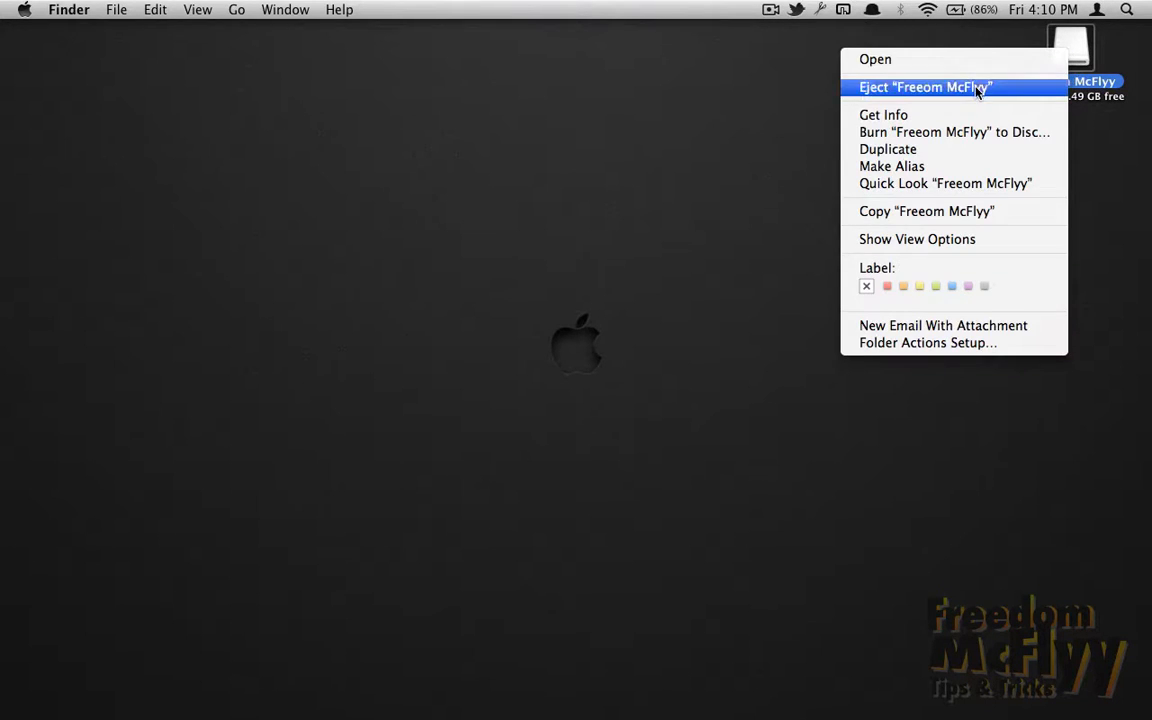
pyautogui.click(924, 88)
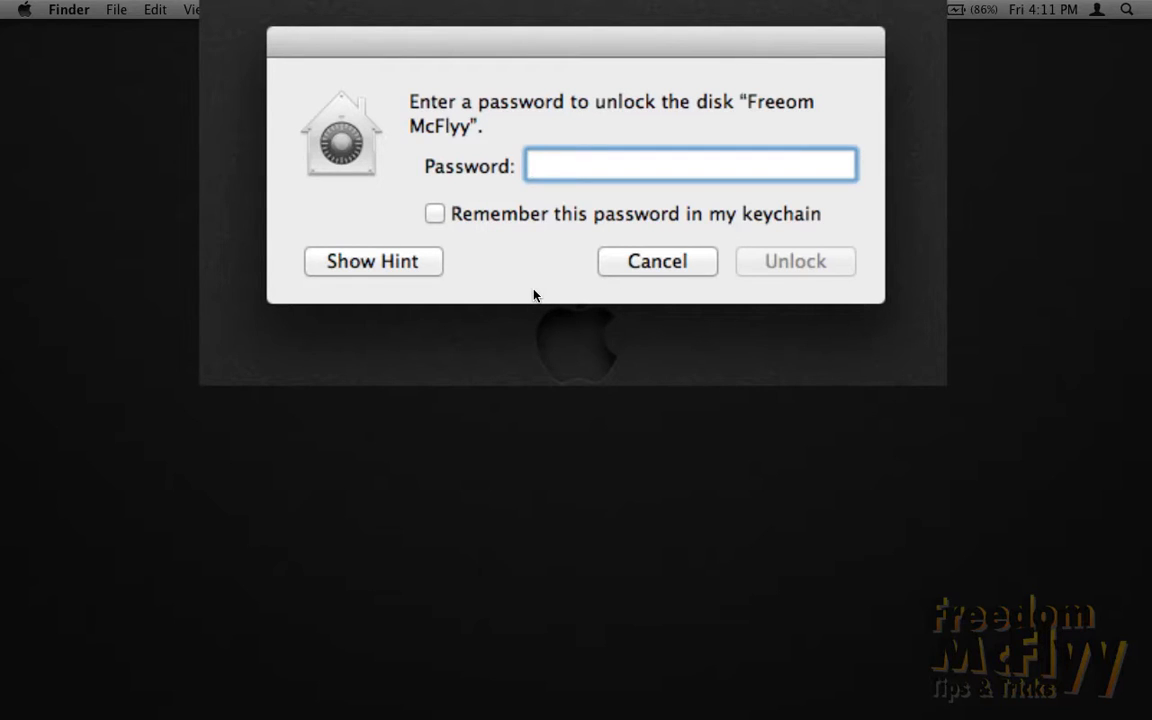
# Unlock Freeom McFlyy with its password and dismiss the CleanMyMac Device Cleanup dialog
pyautogui.click(690, 164)
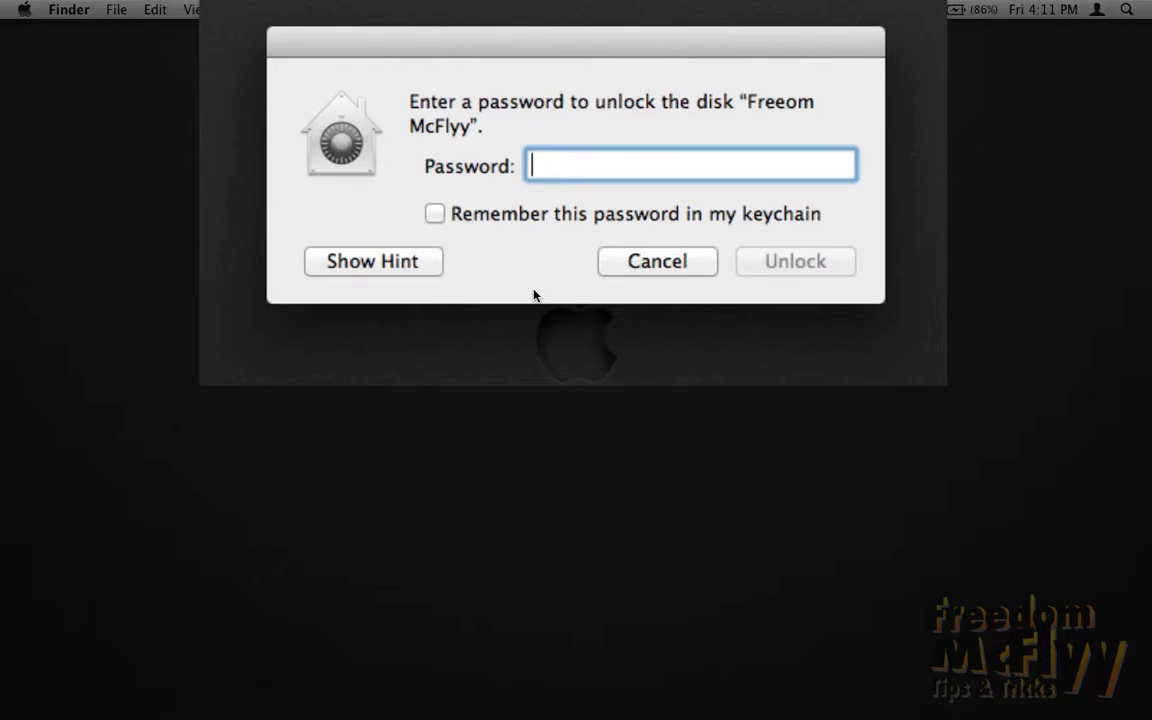
pyautogui.write('•')
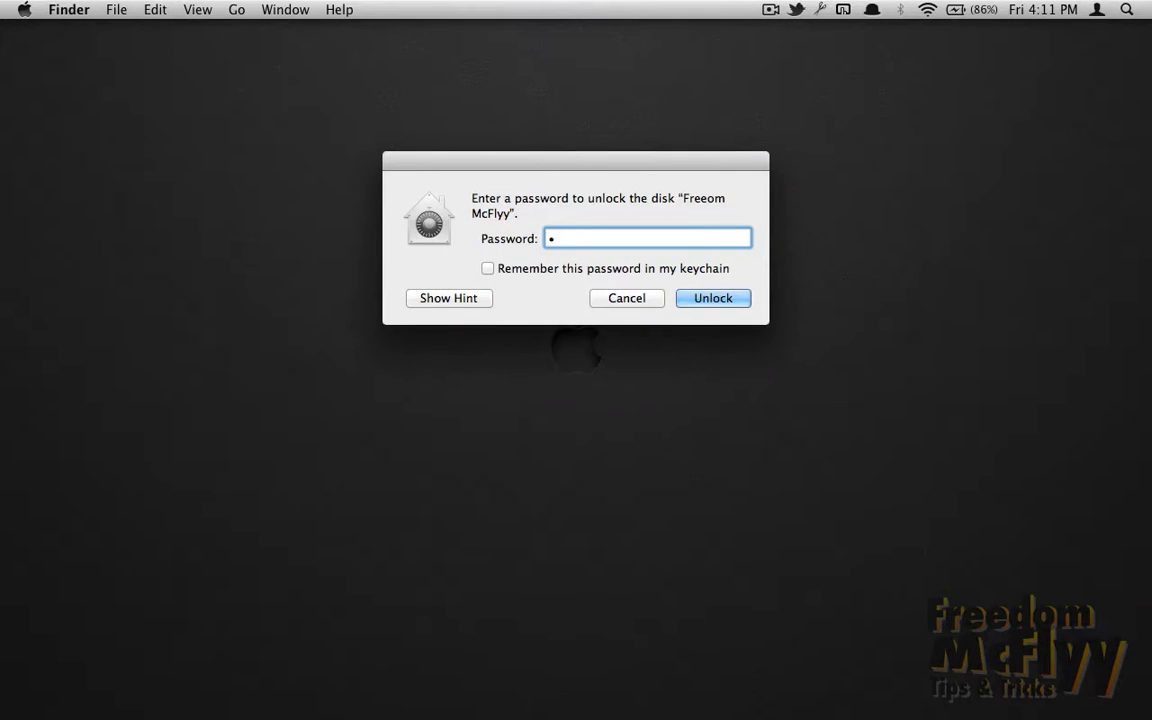
pyautogui.write('••••')
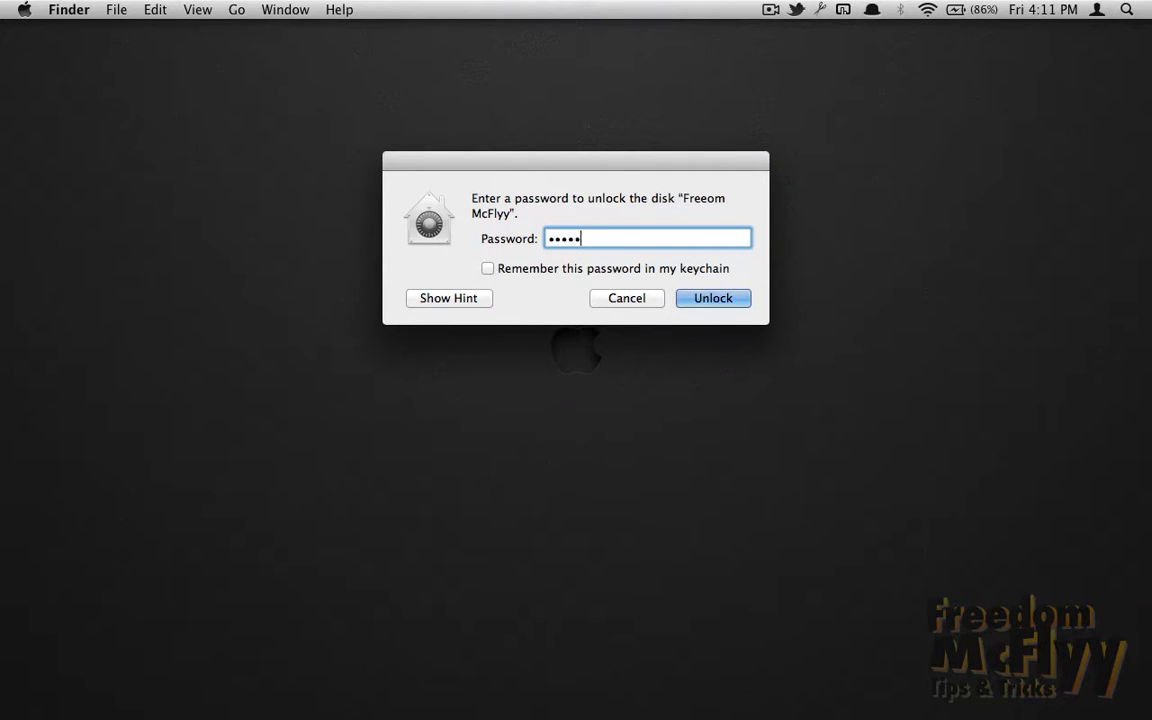
pyautogui.write('•••••')
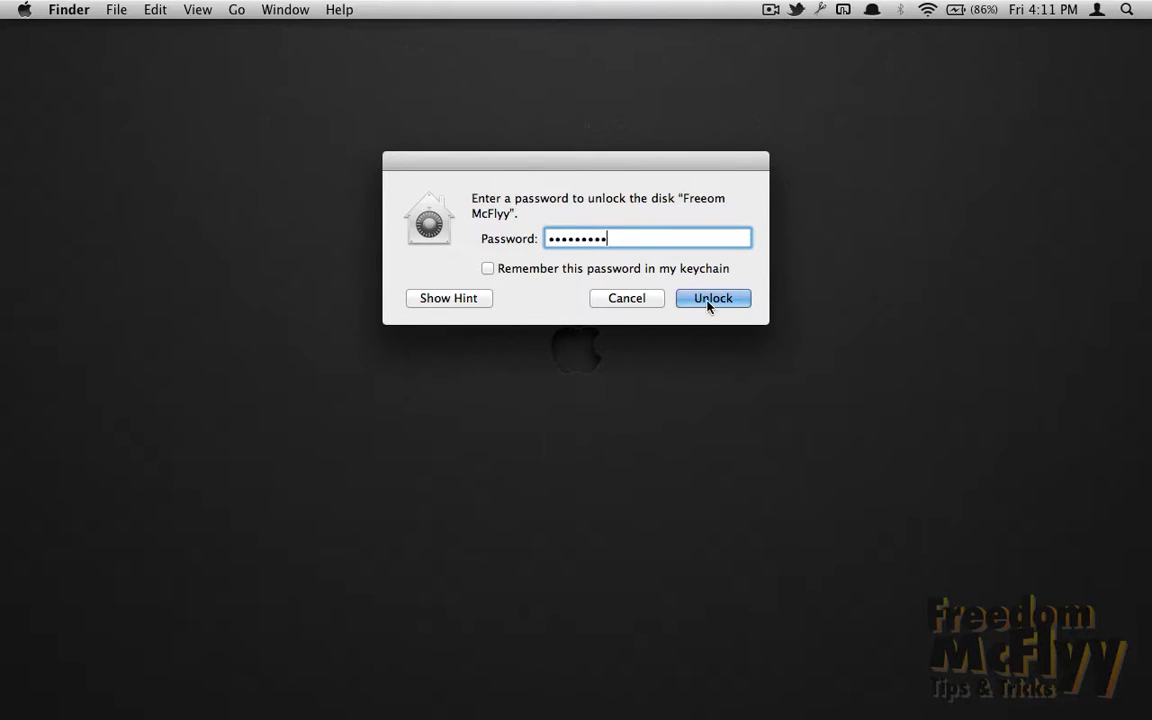
pyautogui.click(712, 298)
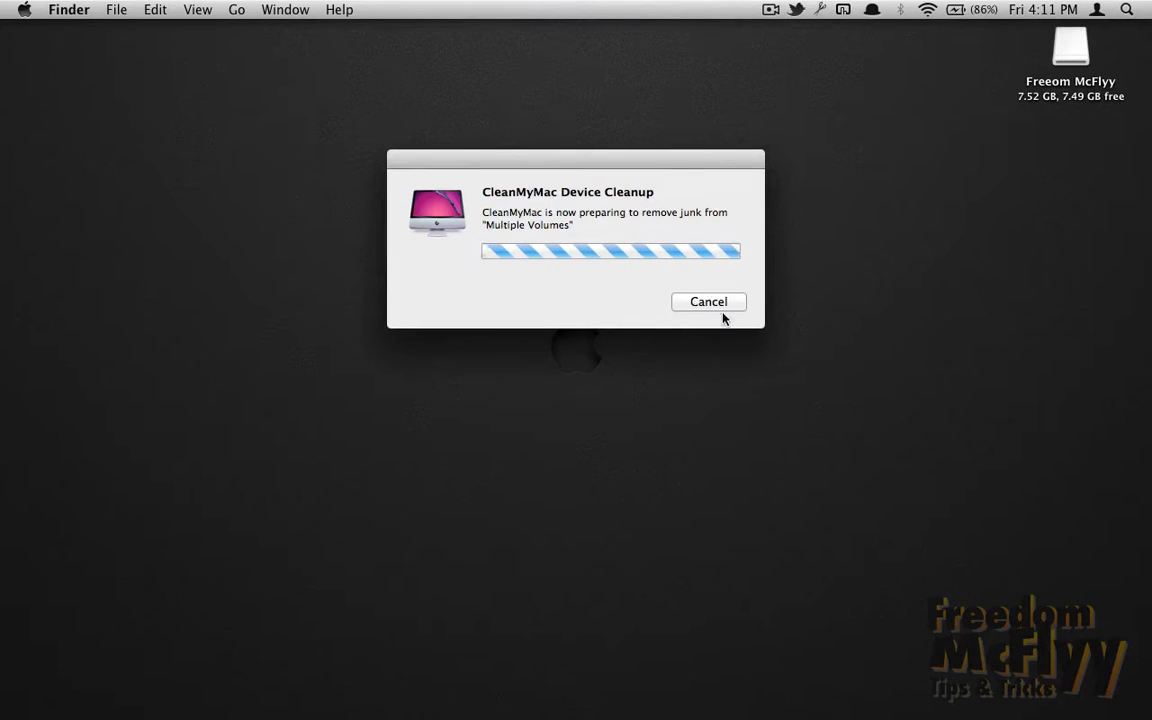
pyautogui.click(708, 300)
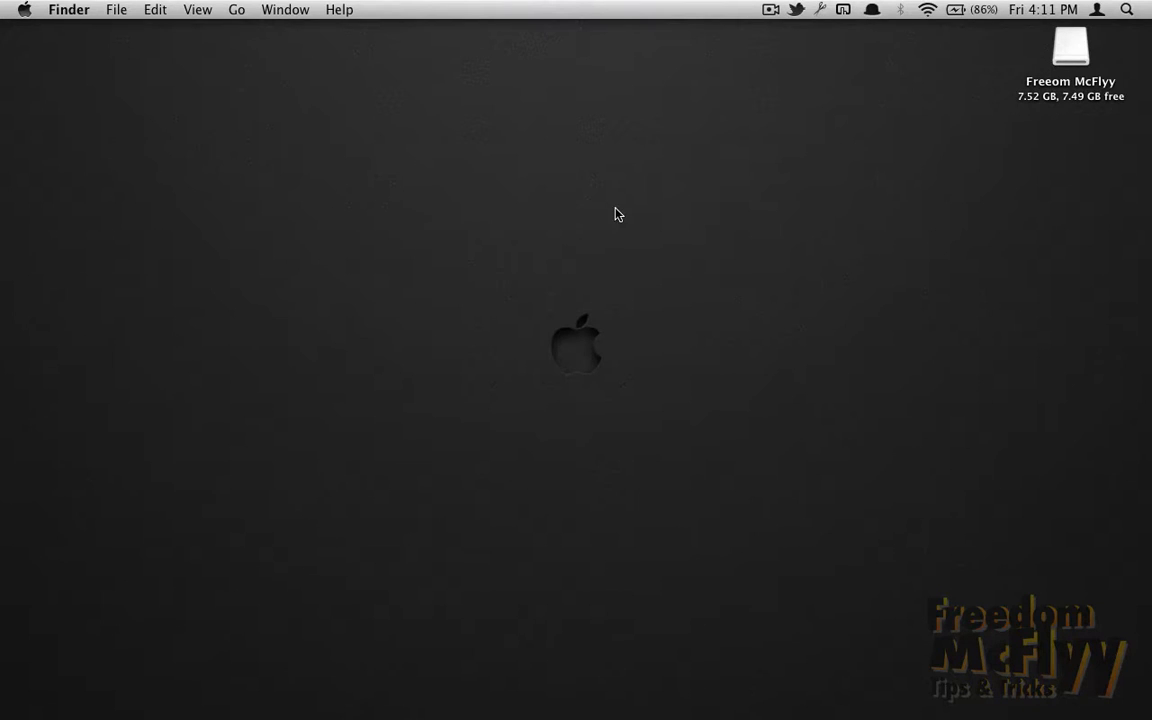
# Open the Freeom McFlyy drive in a Finder window, showing it empty with 7.49 GB free
pyautogui.doubleClick(1070, 48)
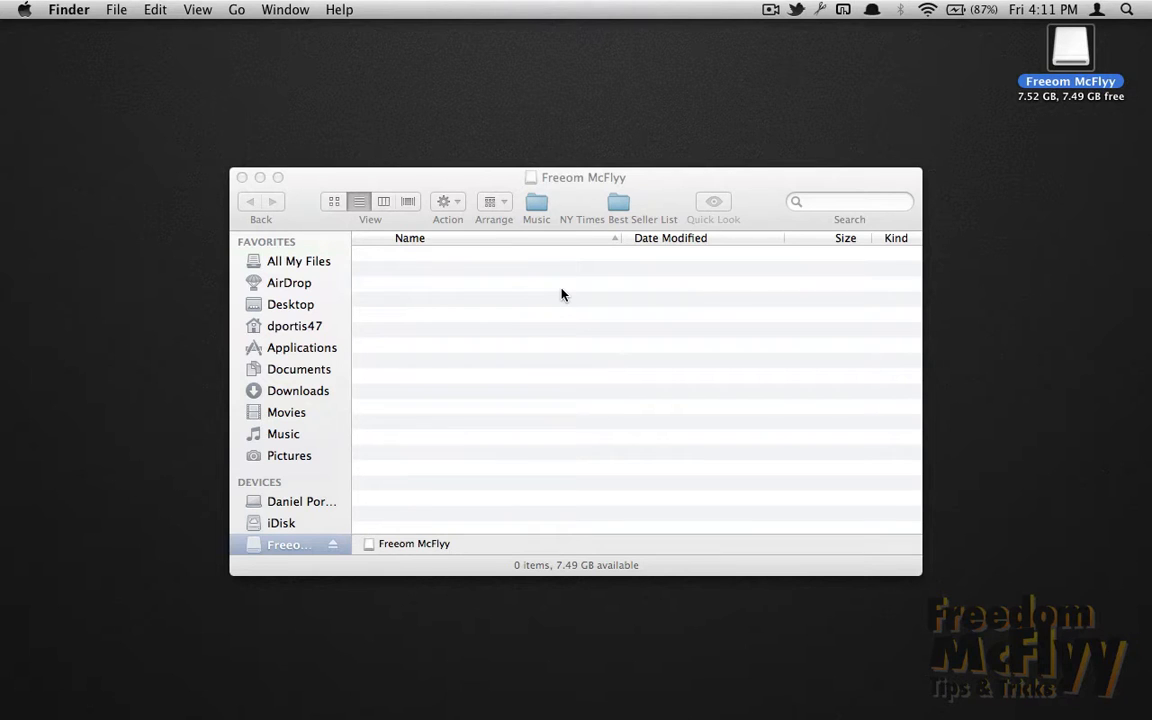
pyautogui.moveTo(474, 280)
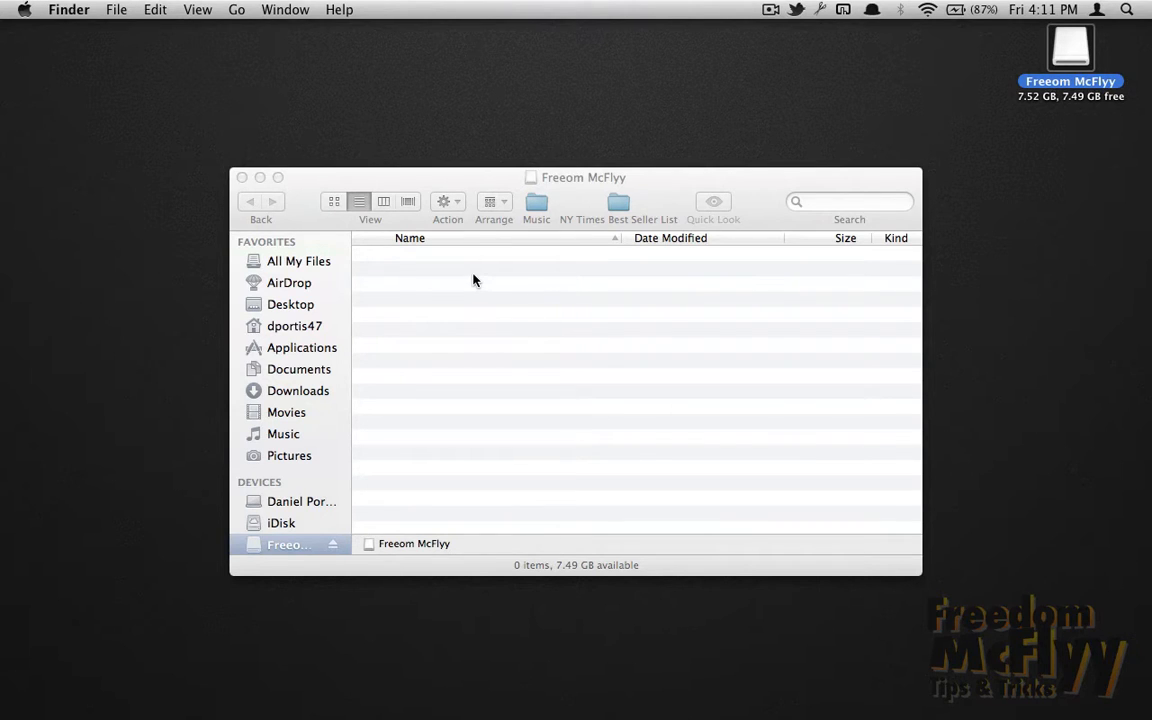